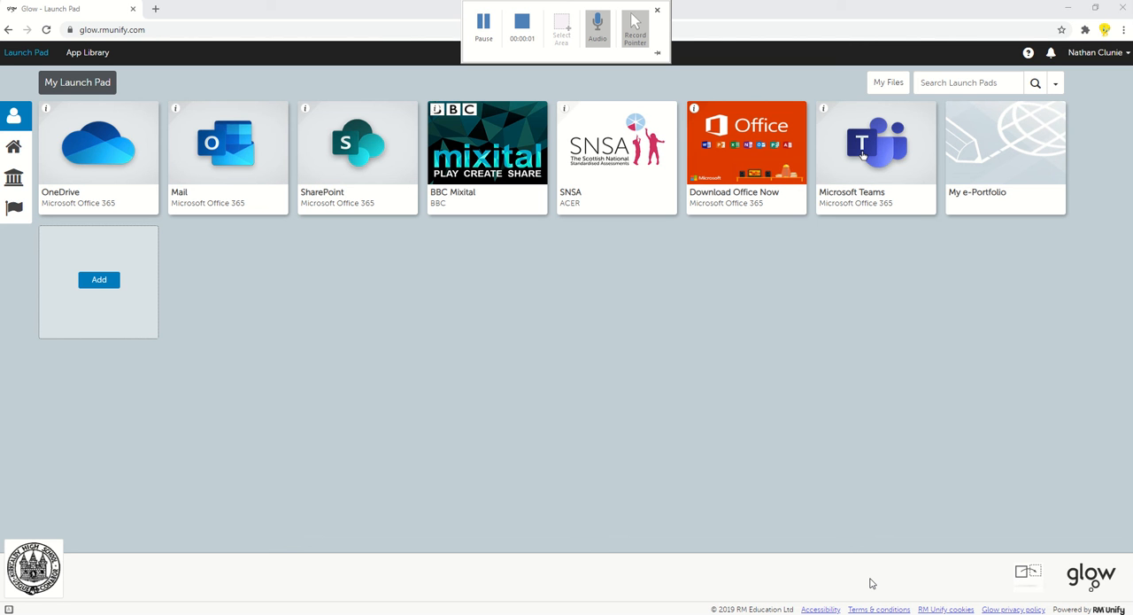
pyautogui.moveTo(892, 215)
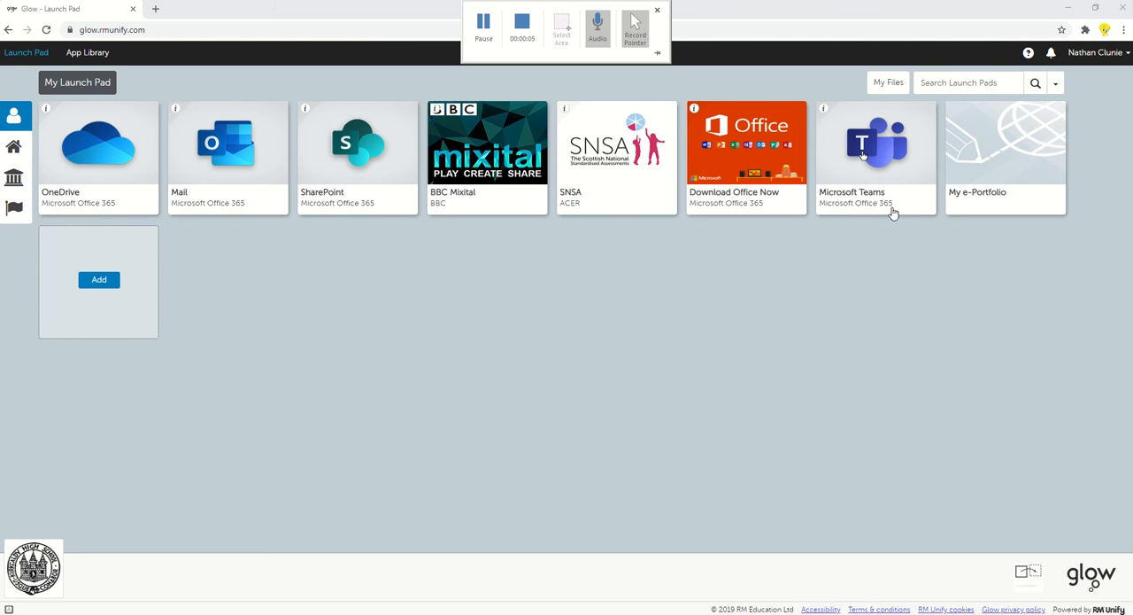
# Launch Microsoft Teams from the Glow Launch Pad to reach the teams grid.
pyautogui.click(875, 145)
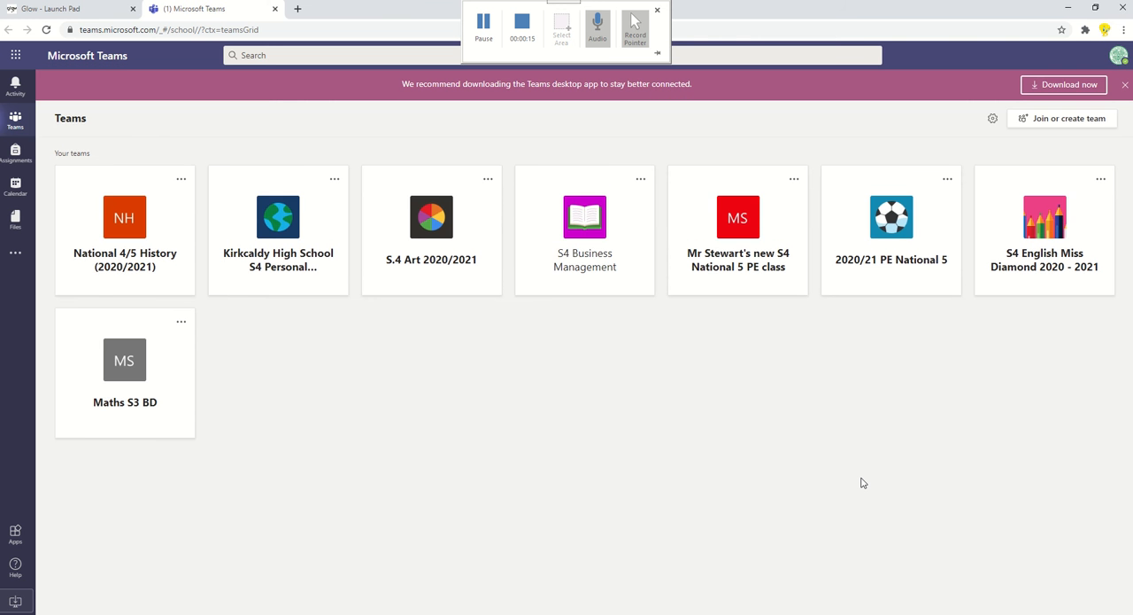
pyautogui.moveTo(852, 418)
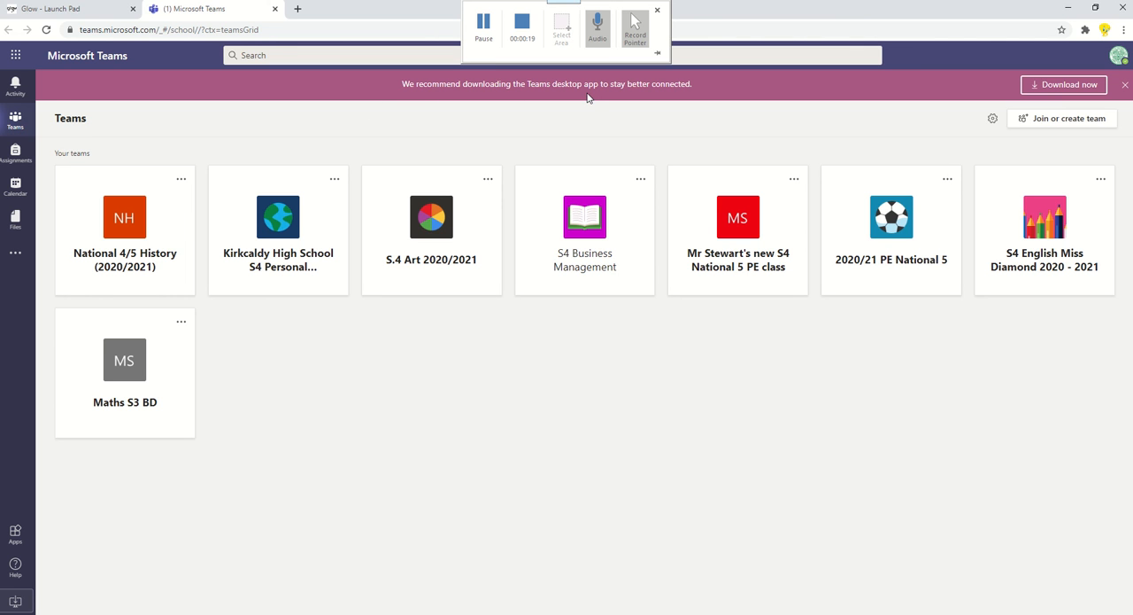
pyautogui.moveTo(835, 101)
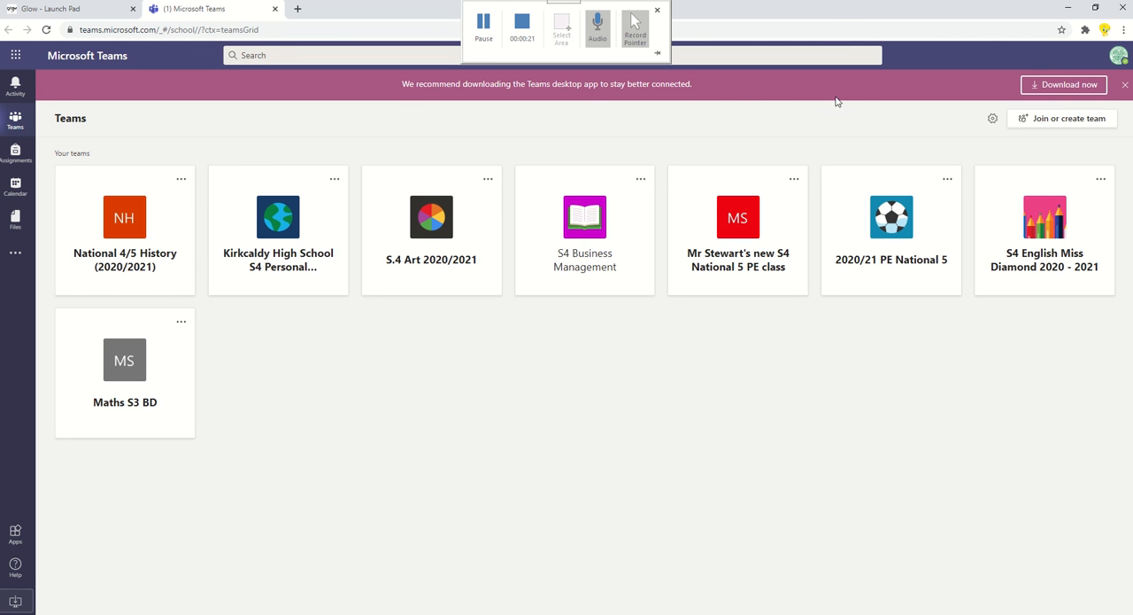
pyautogui.moveTo(1062, 83)
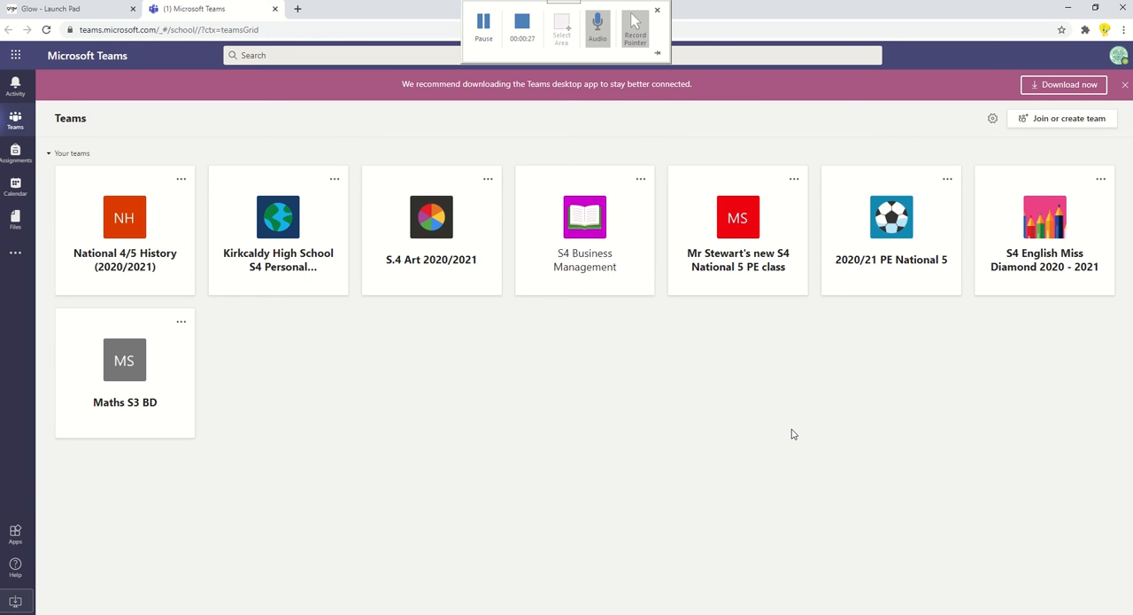
pyautogui.moveTo(784, 429)
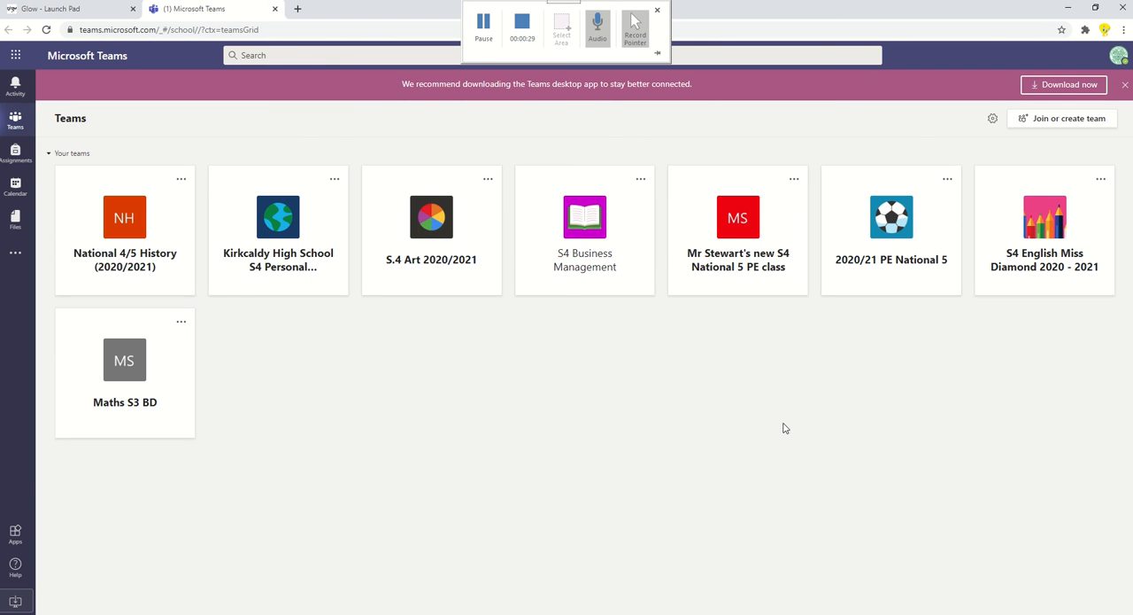
pyautogui.moveTo(708, 106)
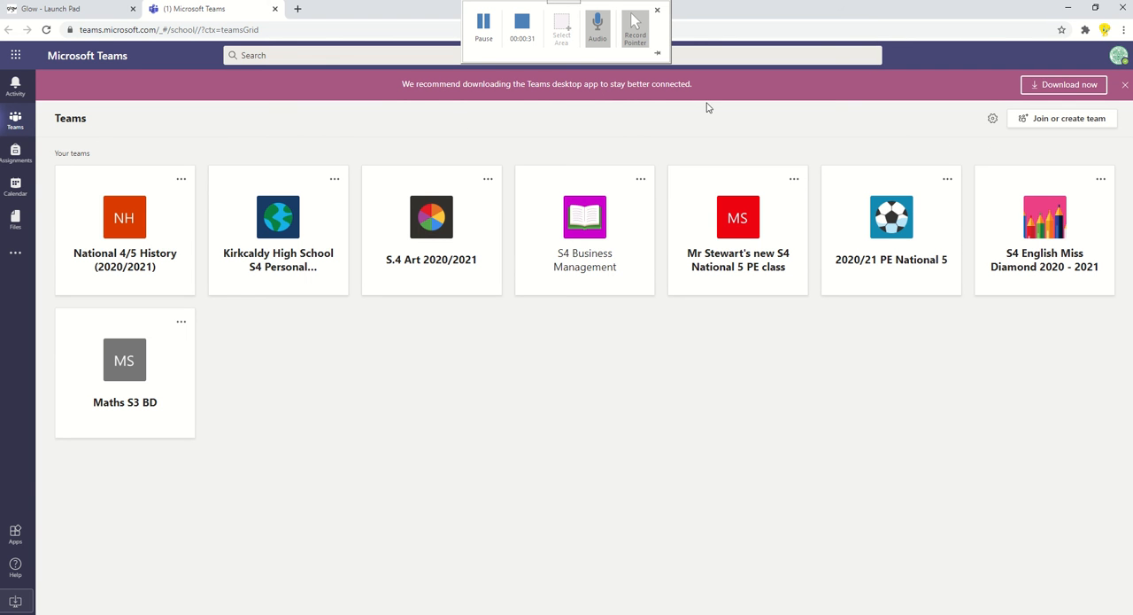
pyautogui.moveTo(14, 569)
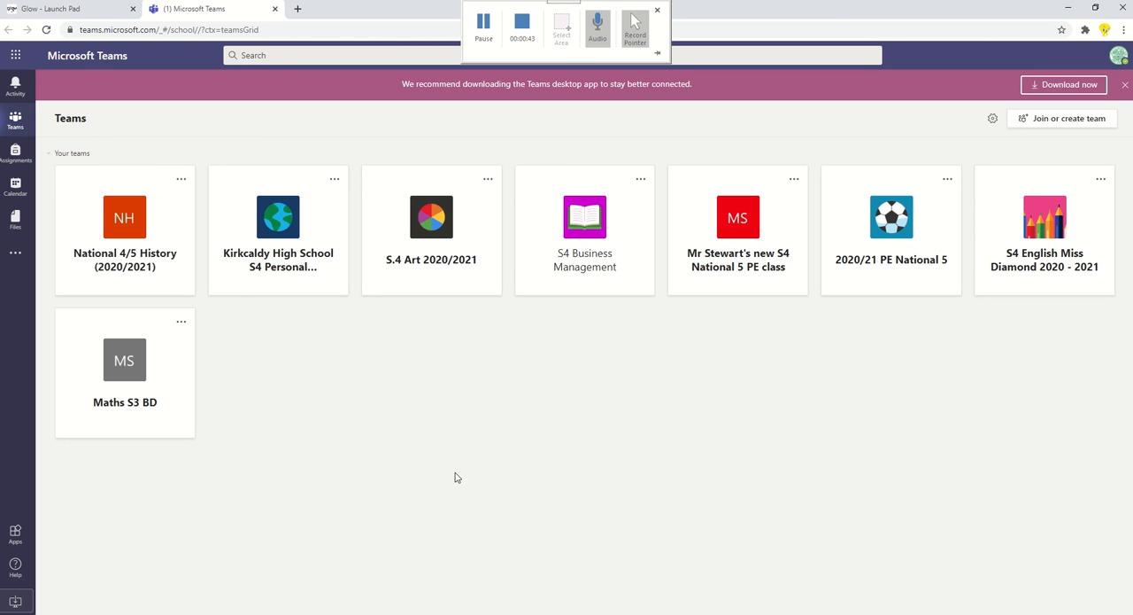
pyautogui.moveTo(1061, 343)
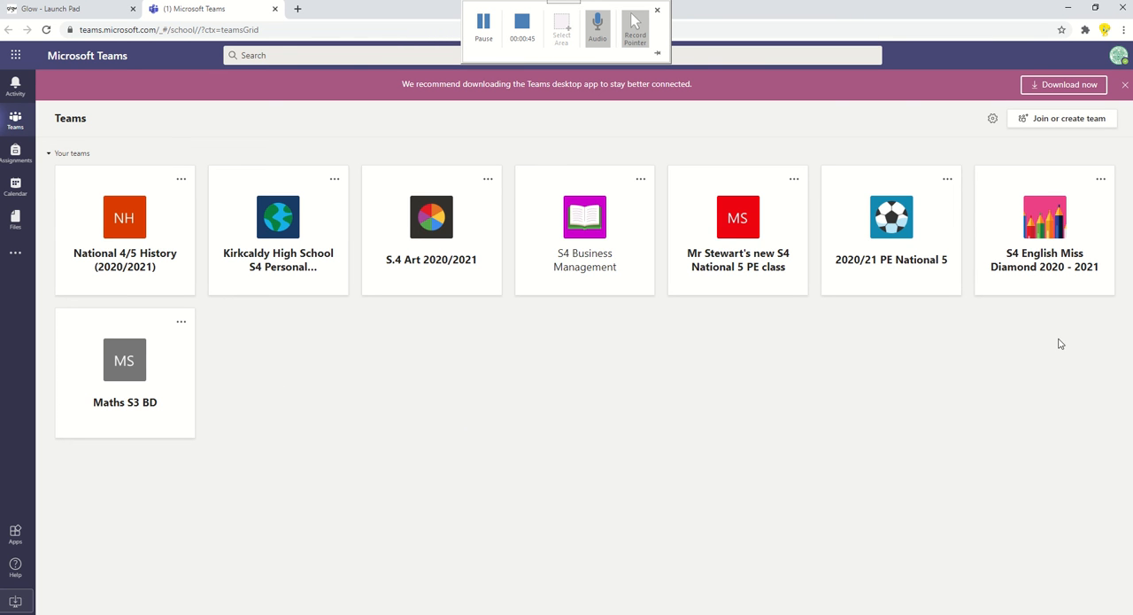
pyautogui.moveTo(503, 376)
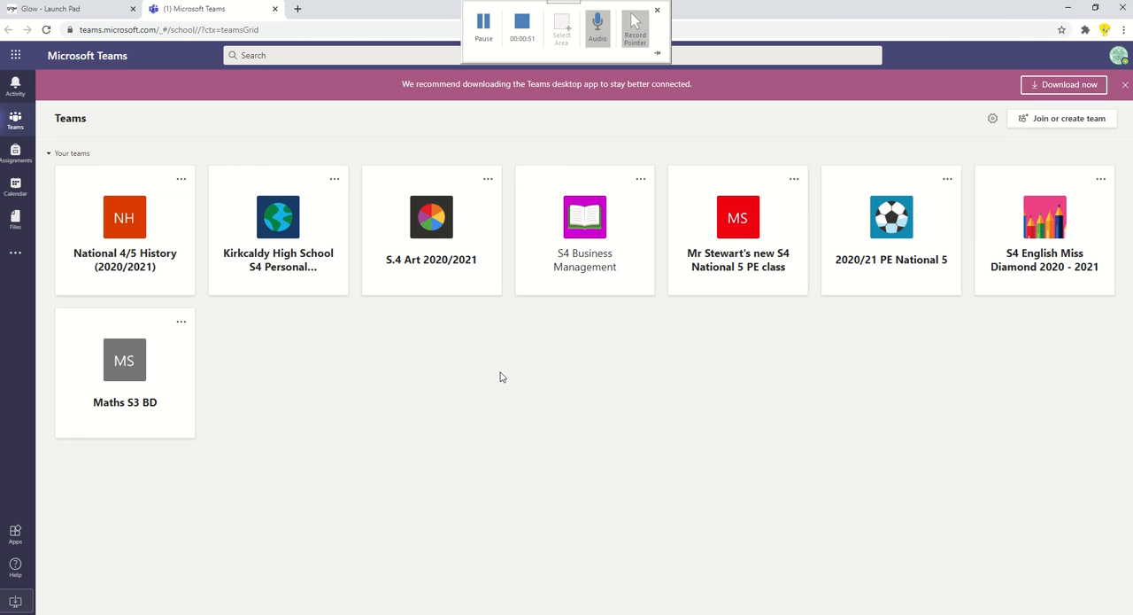
pyautogui.moveTo(520, 404)
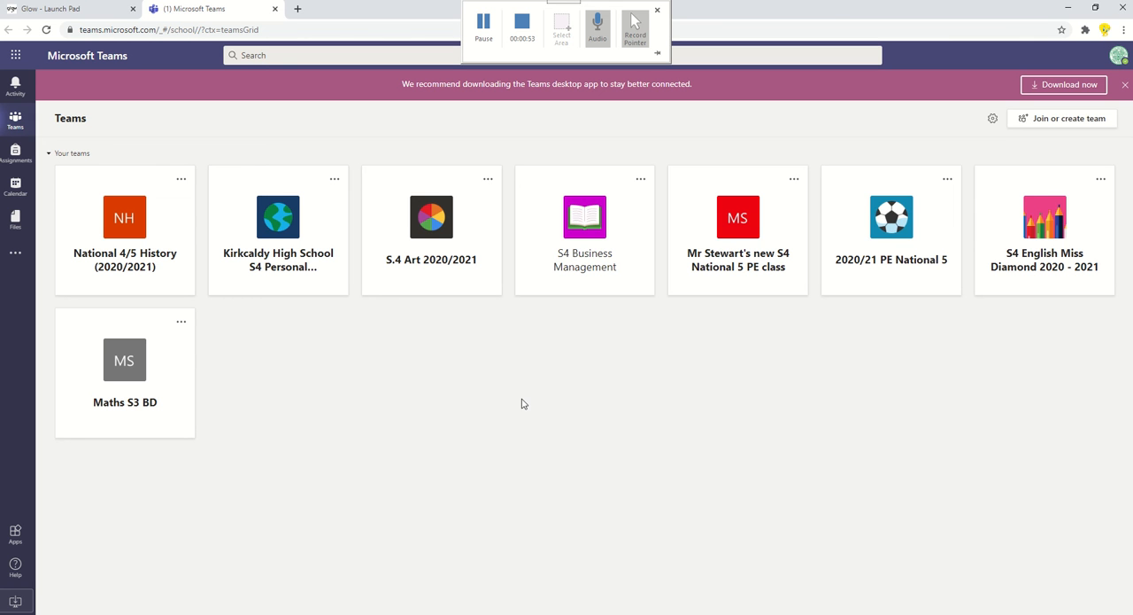
pyautogui.moveTo(602, 237)
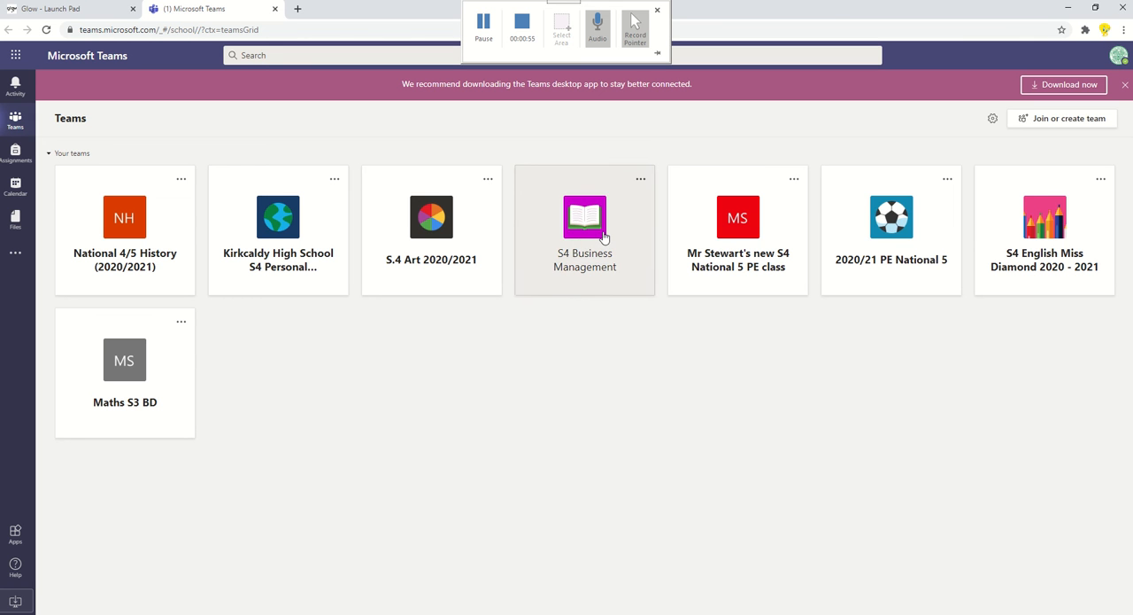
# Enter the S4 Business Management team to see its General channel posts.
pyautogui.click(584, 216)
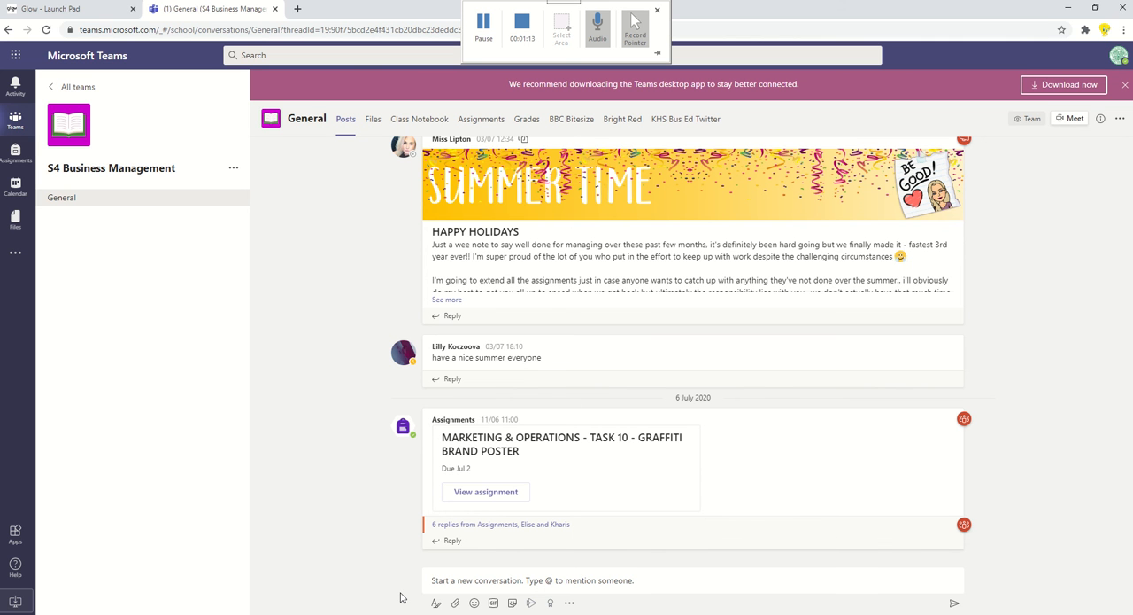
pyautogui.moveTo(868, 471)
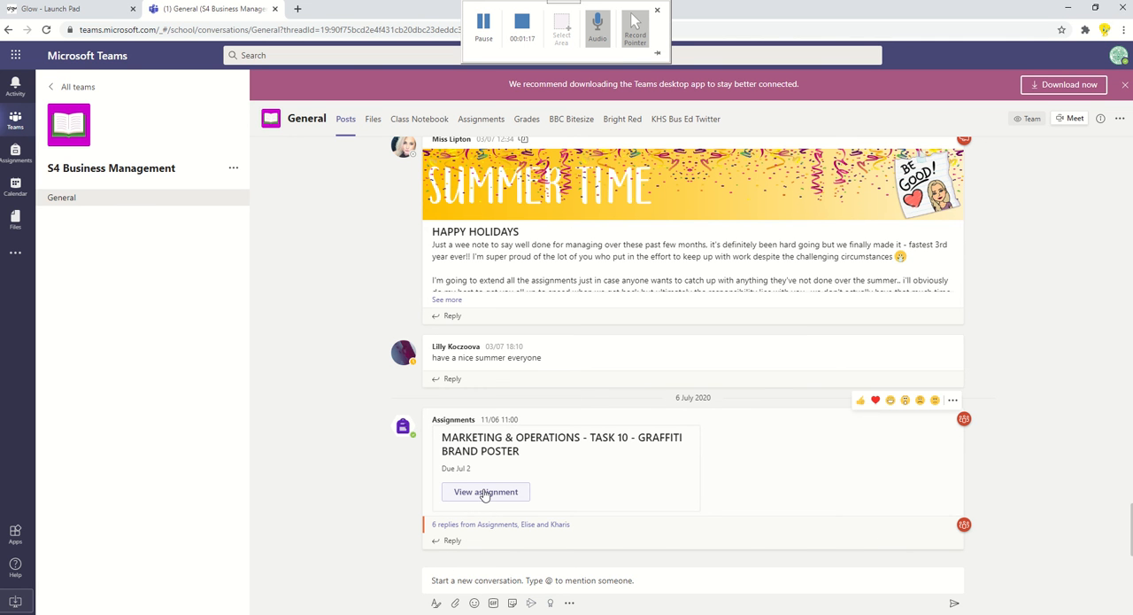
pyautogui.moveTo(386, 507)
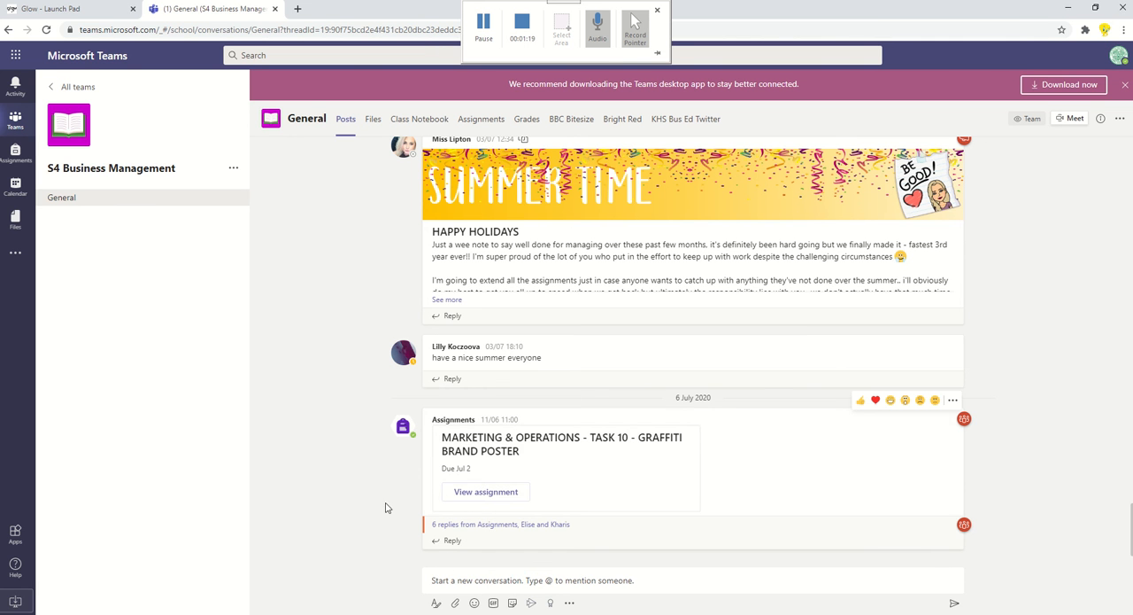
pyautogui.moveTo(395, 578)
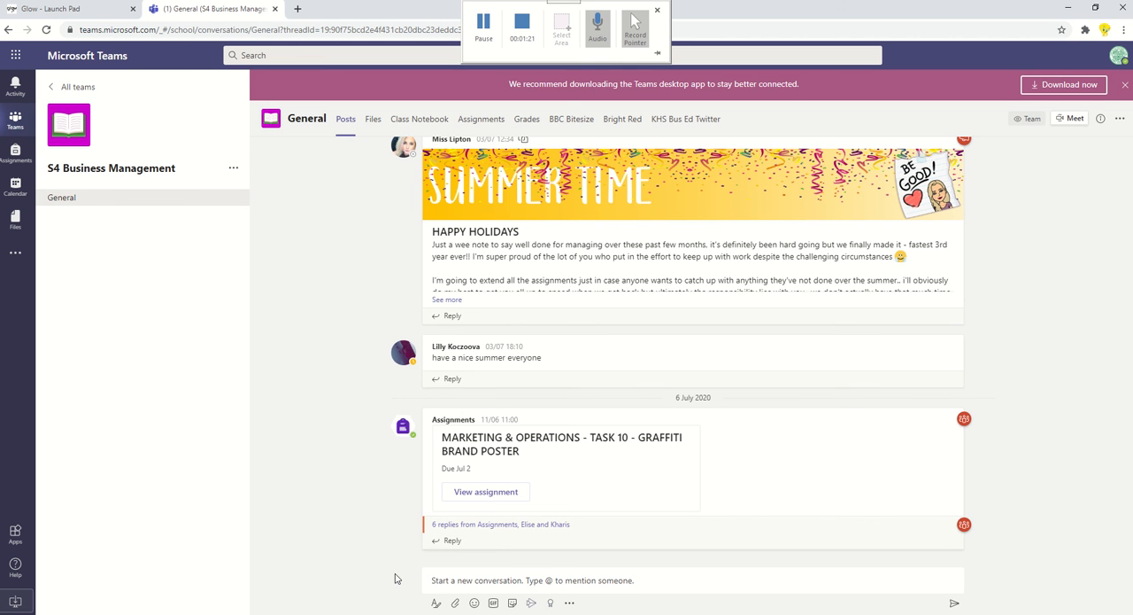
pyautogui.moveTo(422, 582)
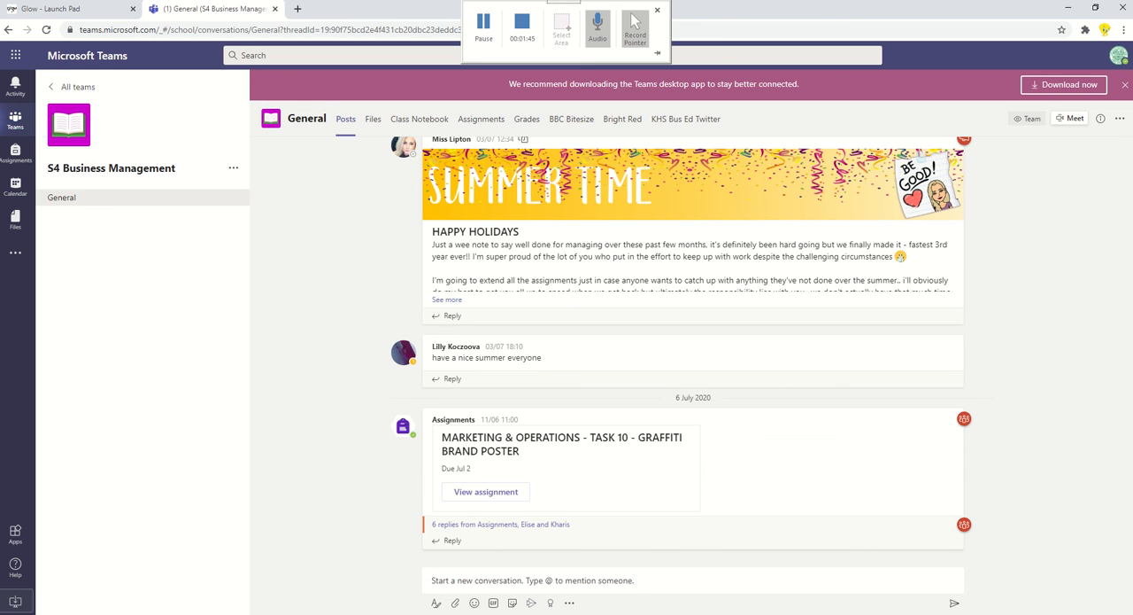
pyautogui.moveTo(1002, 543)
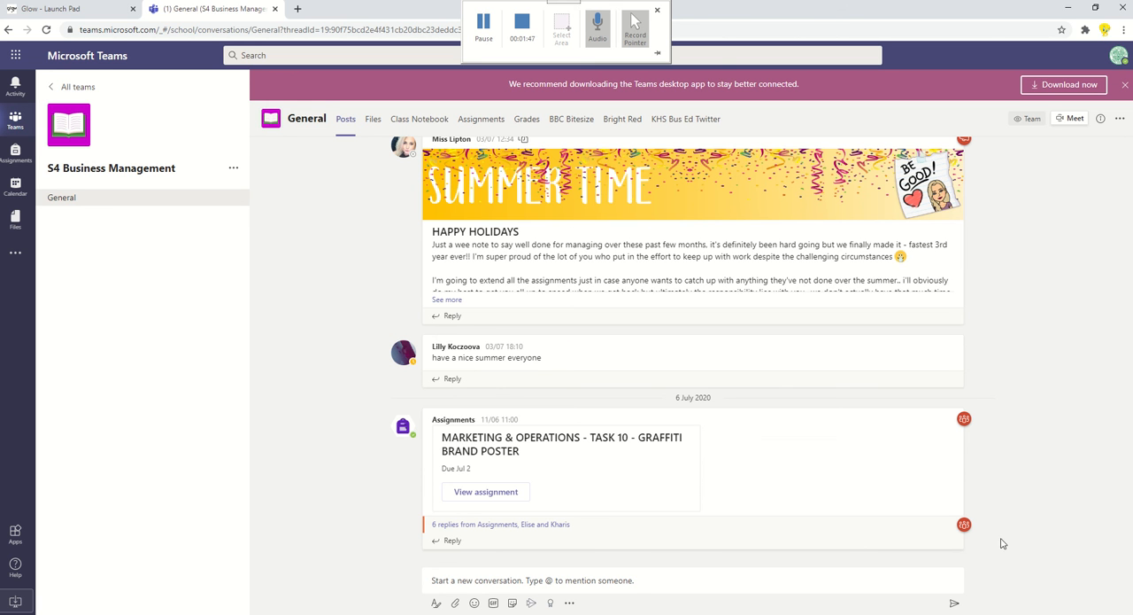
pyautogui.moveTo(372, 119)
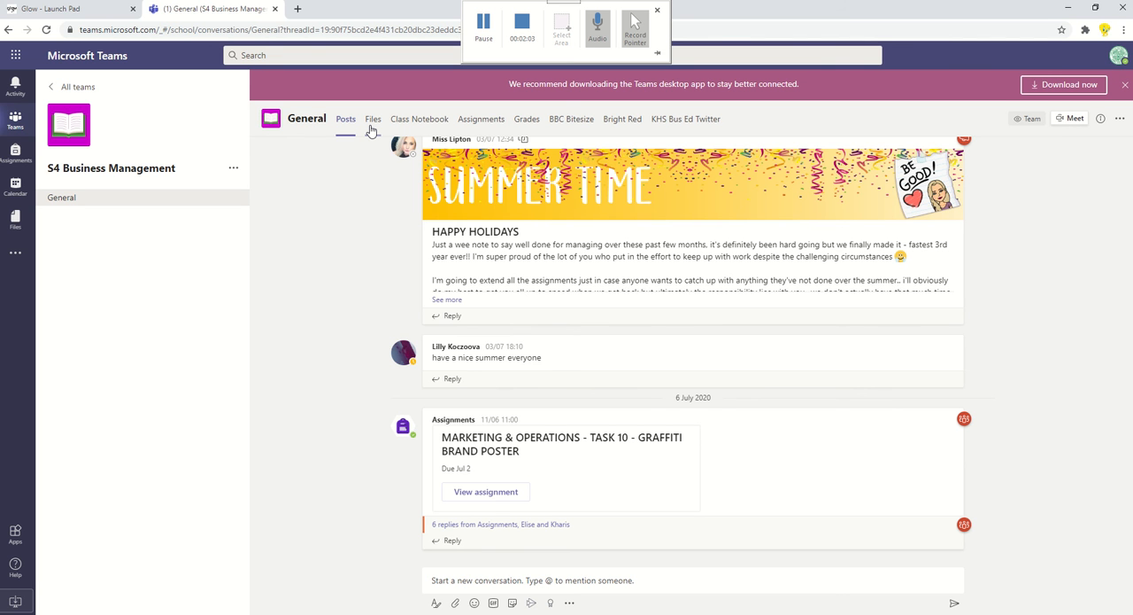
# Browse the channel files into Class Materials > Unit 1 – Understanding Business to list its lesson presentations.
pyautogui.click(372, 118)
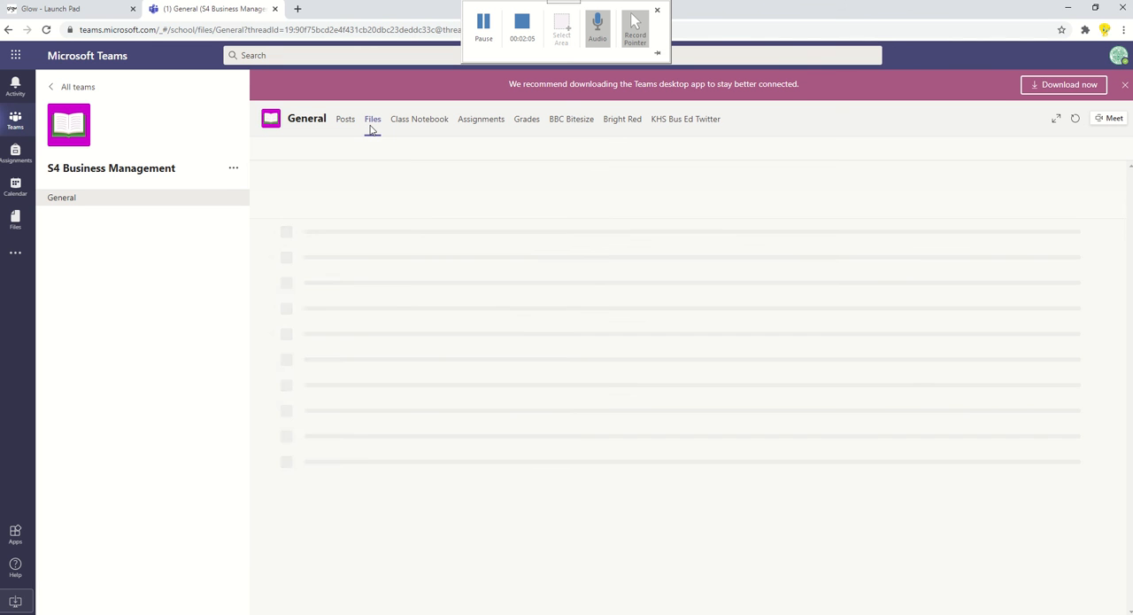
pyautogui.click(372, 118)
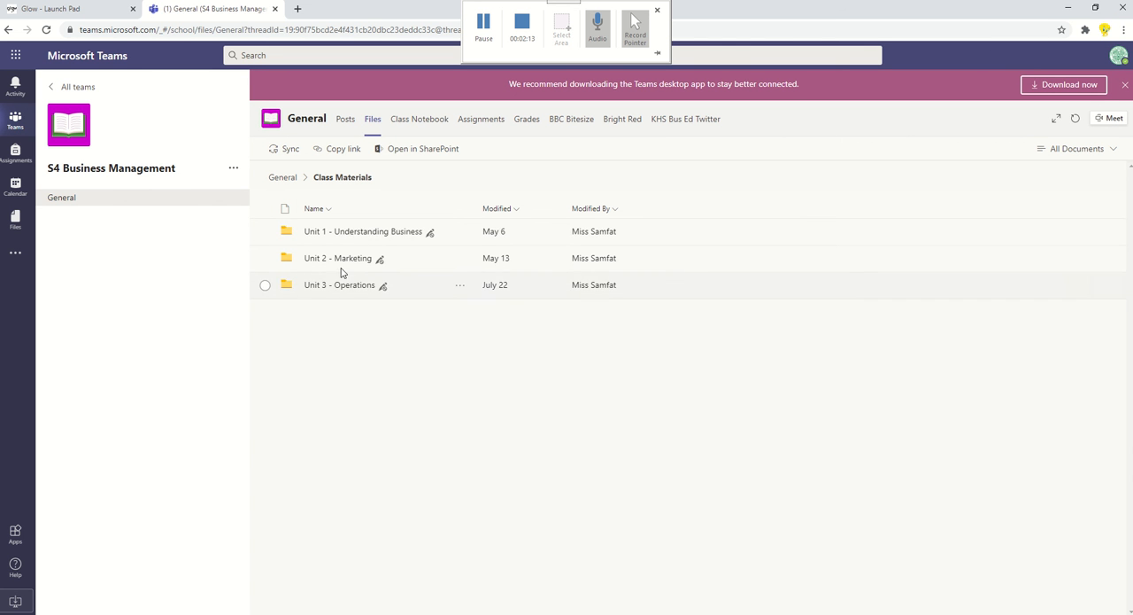
pyautogui.click(361, 230)
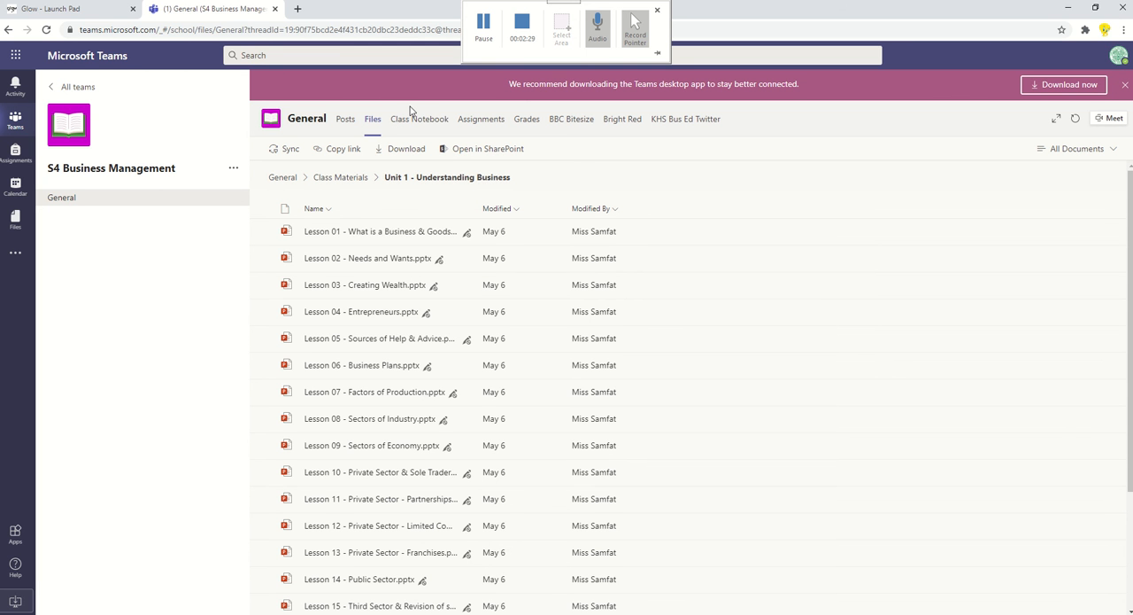
pyautogui.moveTo(482, 118)
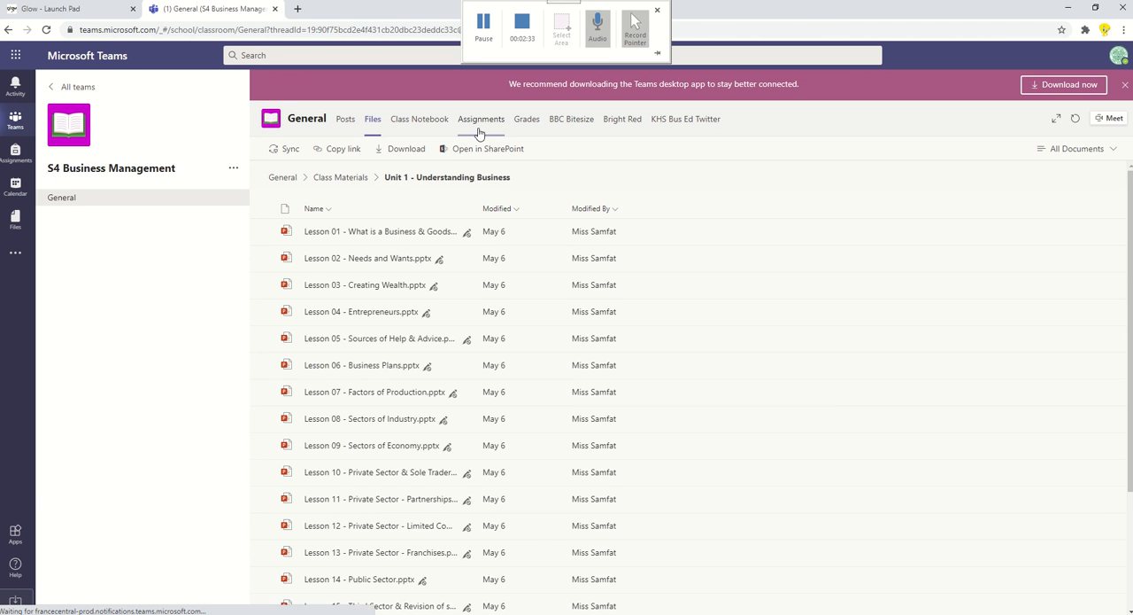
# Show the class assignments with the Completed section expanded (IDEA Awards past due, 13 completed).
pyautogui.click(481, 119)
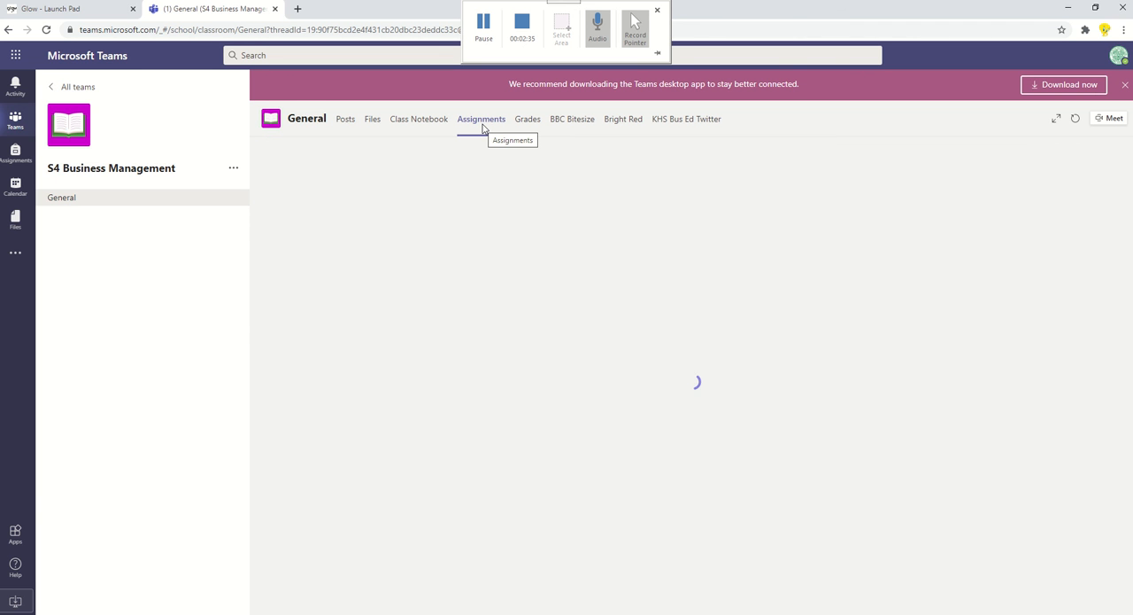
pyautogui.click(482, 118)
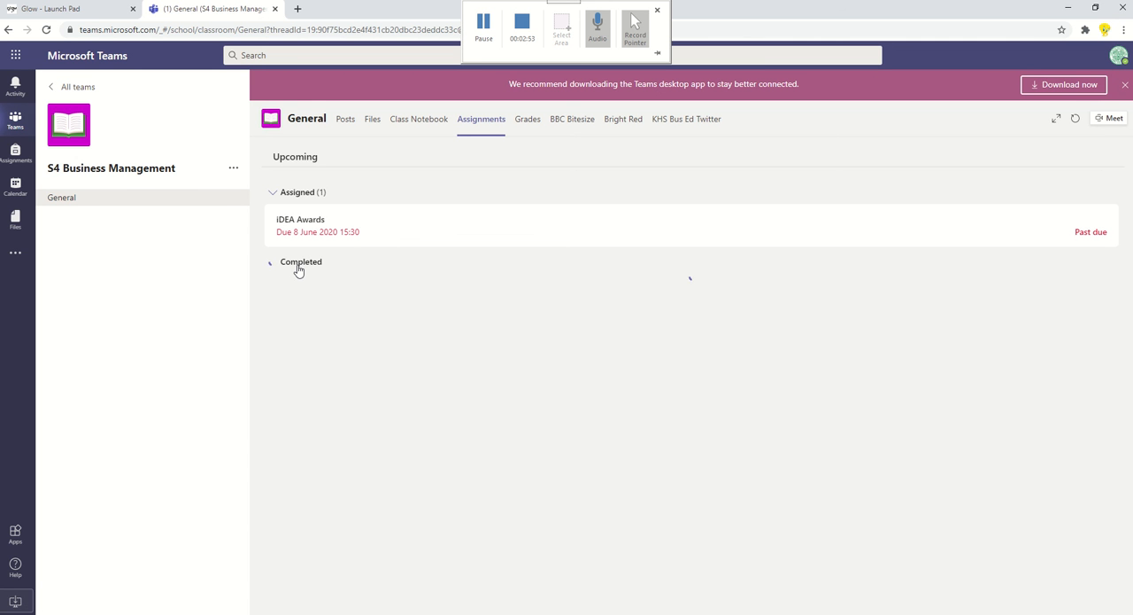
pyautogui.click(301, 262)
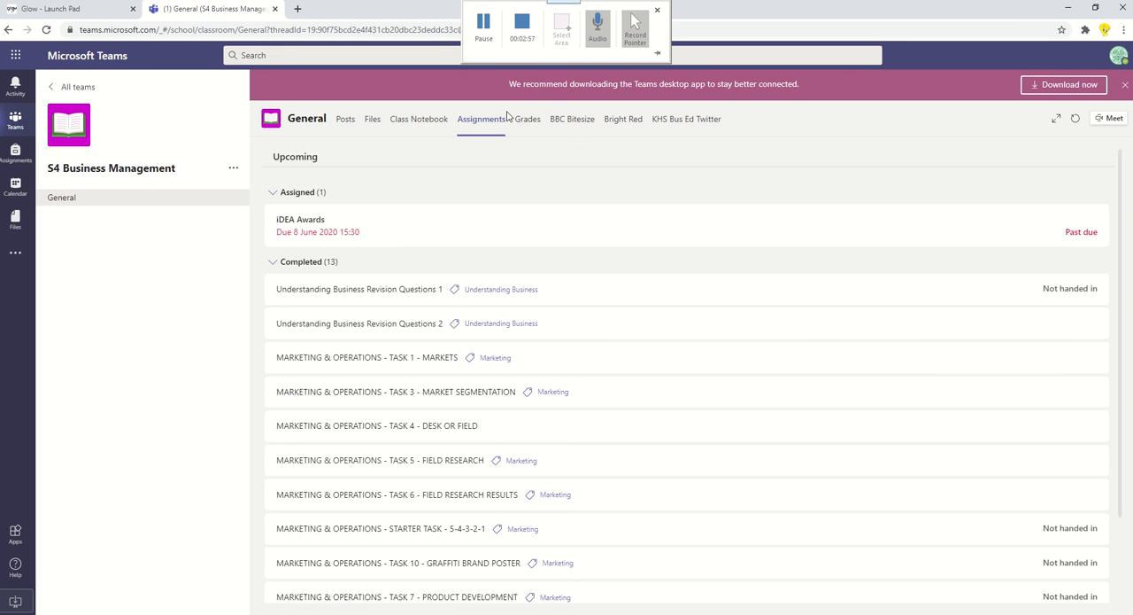
pyautogui.moveTo(546, 126)
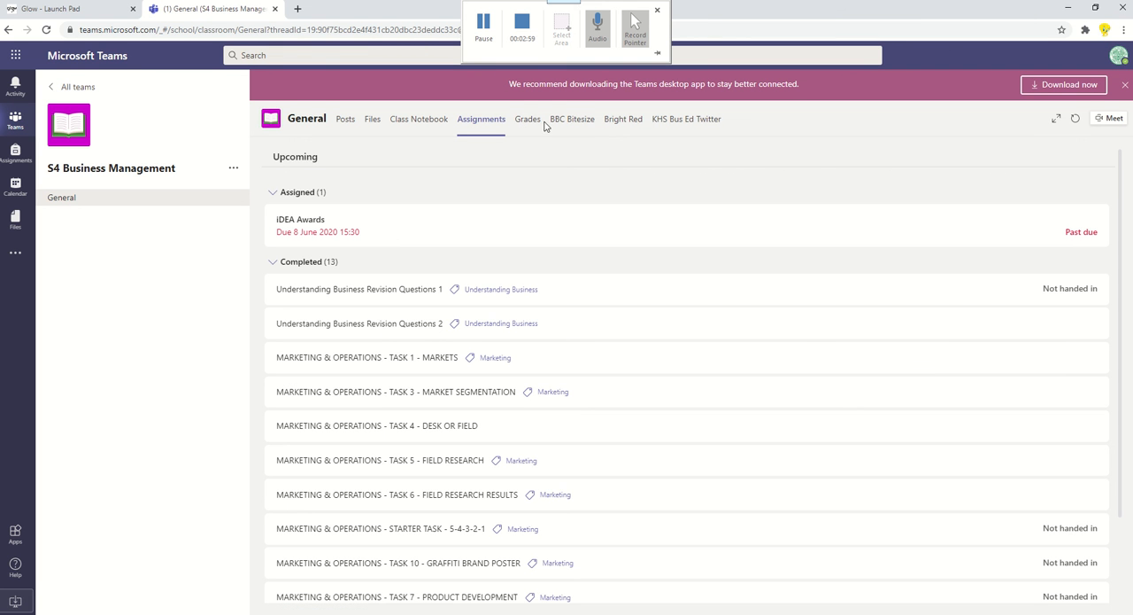
pyautogui.moveTo(530, 143)
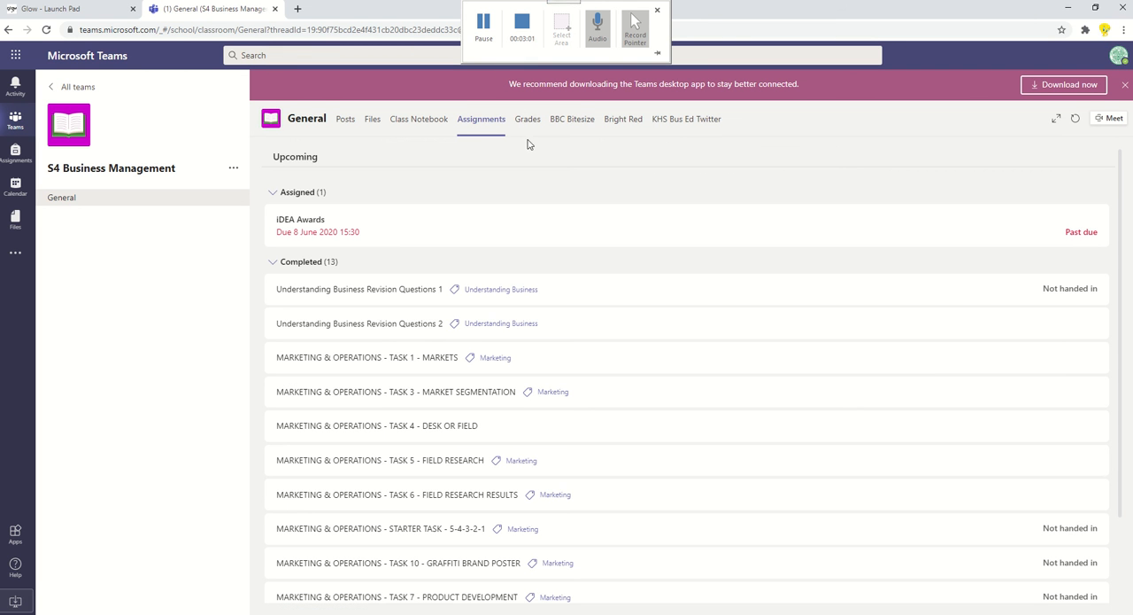
pyautogui.moveTo(554, 106)
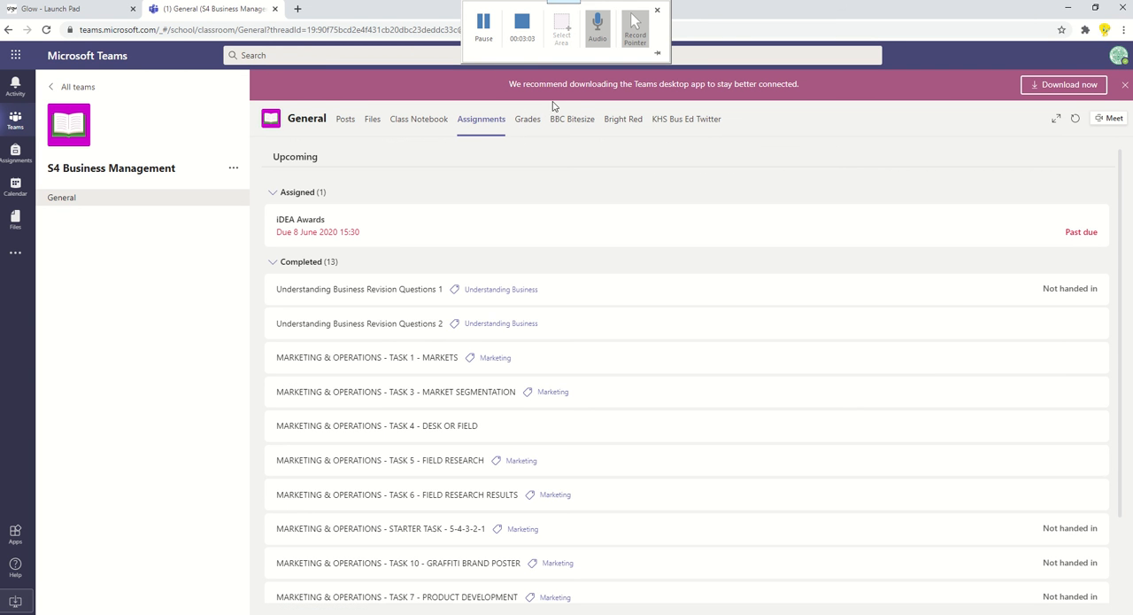
pyautogui.moveTo(581, 144)
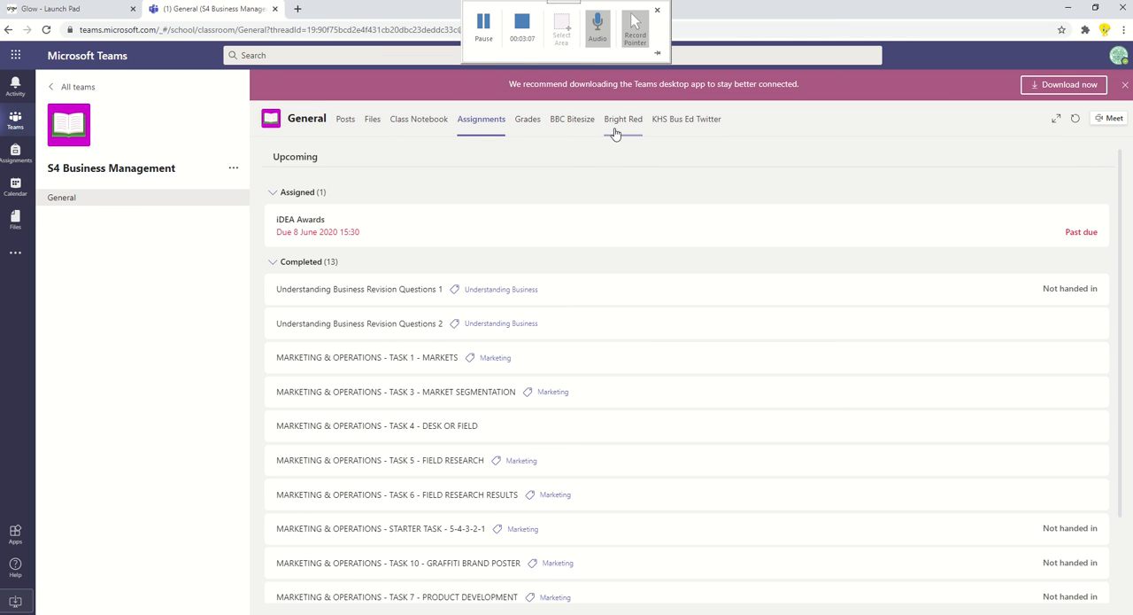
pyautogui.moveTo(687, 119)
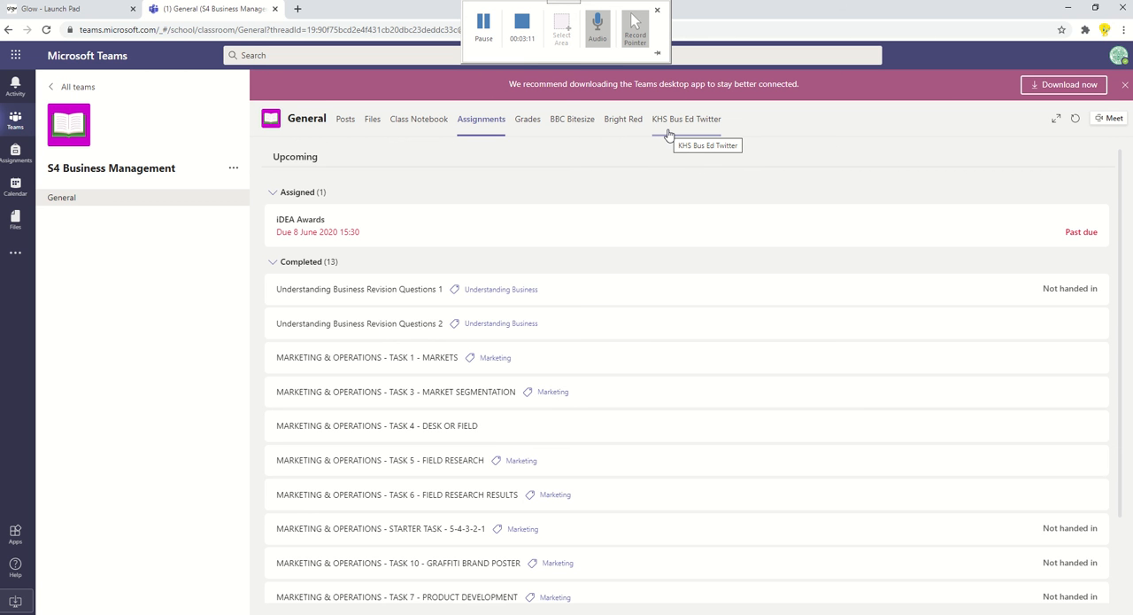
pyautogui.moveTo(572, 124)
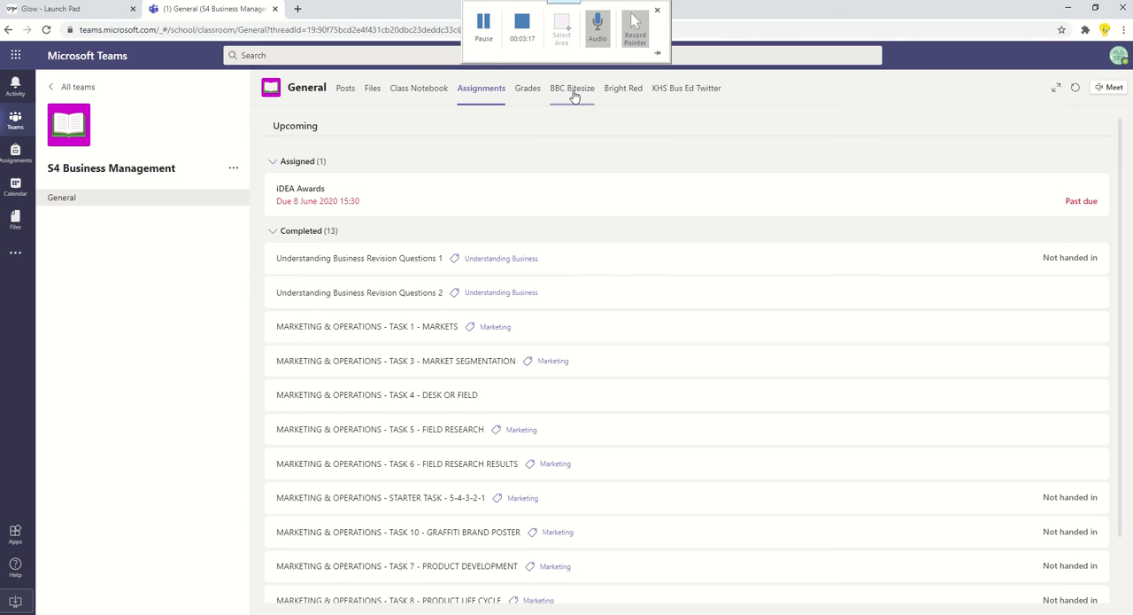
pyautogui.moveTo(572, 88)
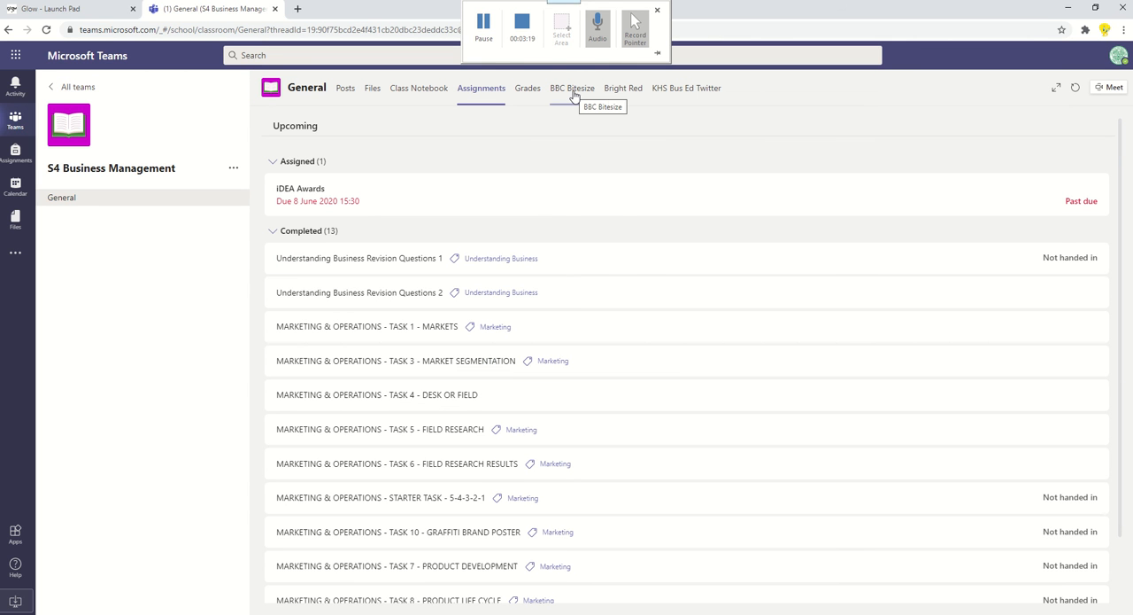
# Show the National 5 Business Management page via the class's BBC Bitesize tab.
pyautogui.click(572, 89)
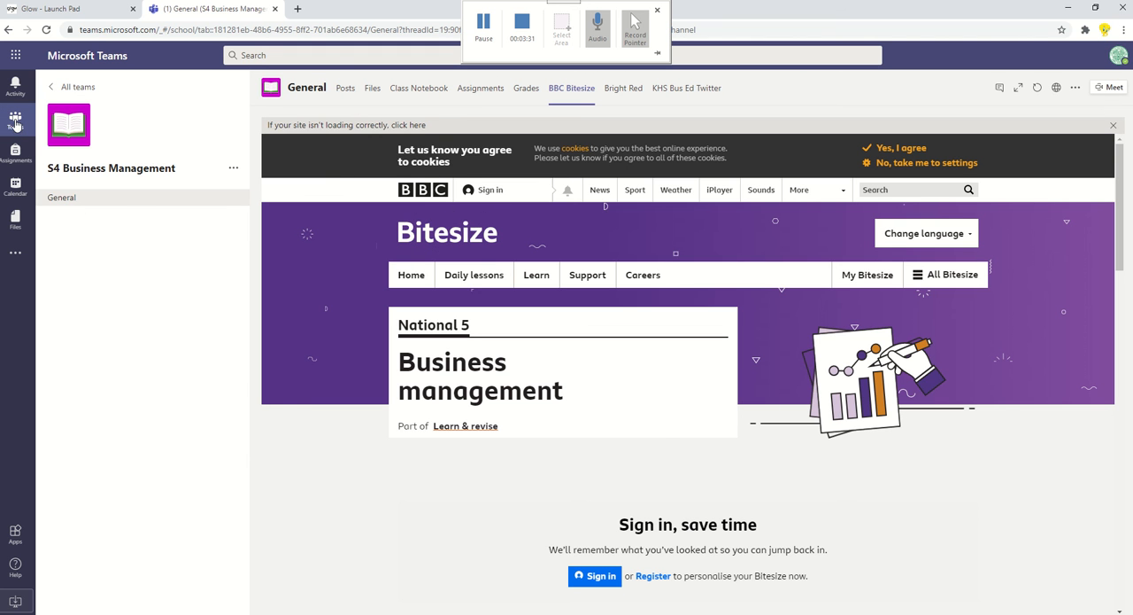
# Return to the grid of all nine class teams.
pyautogui.click(14, 118)
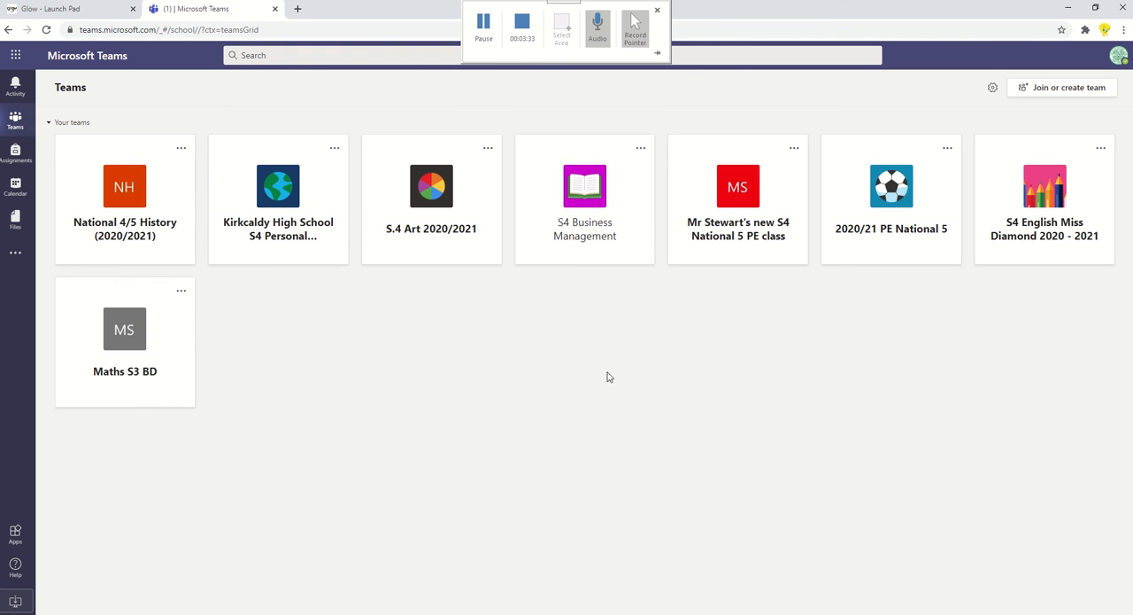
pyautogui.moveTo(519, 292)
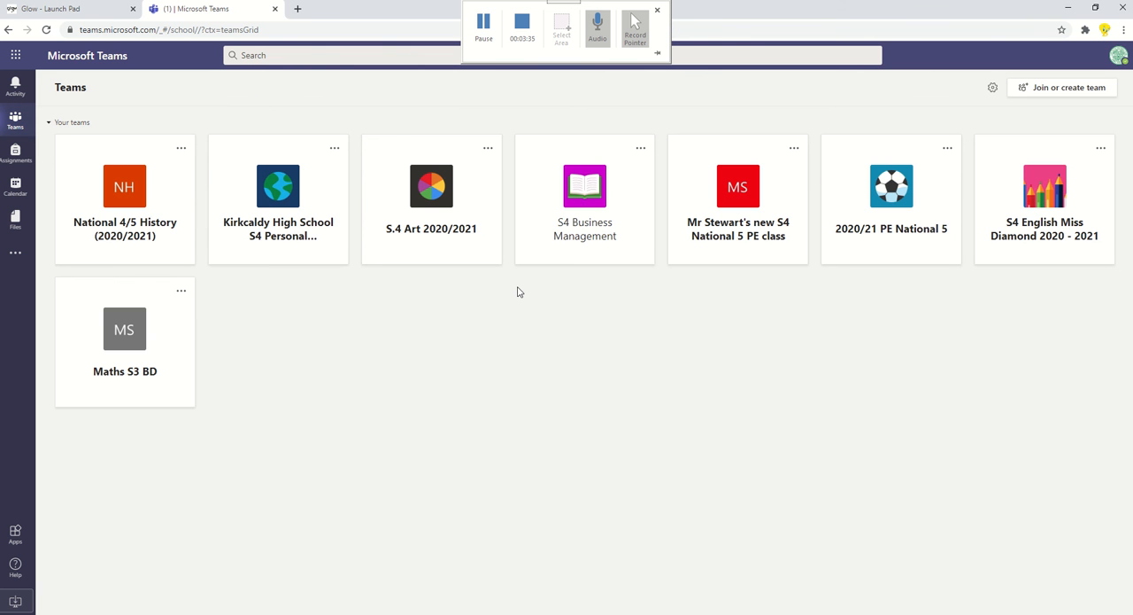
pyautogui.moveTo(495, 291)
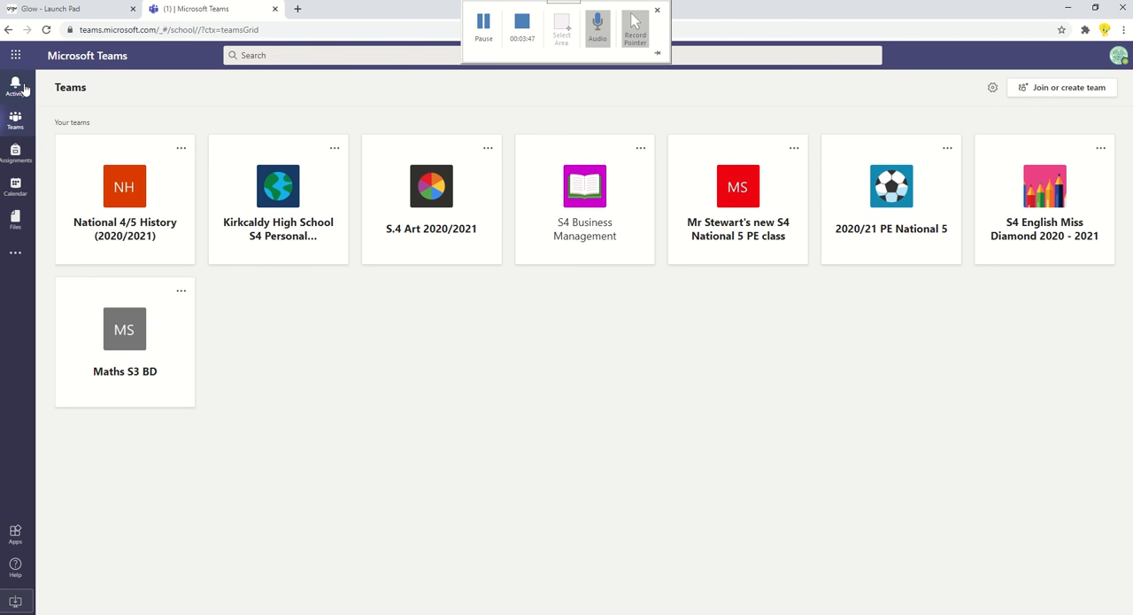
pyautogui.moveTo(21, 170)
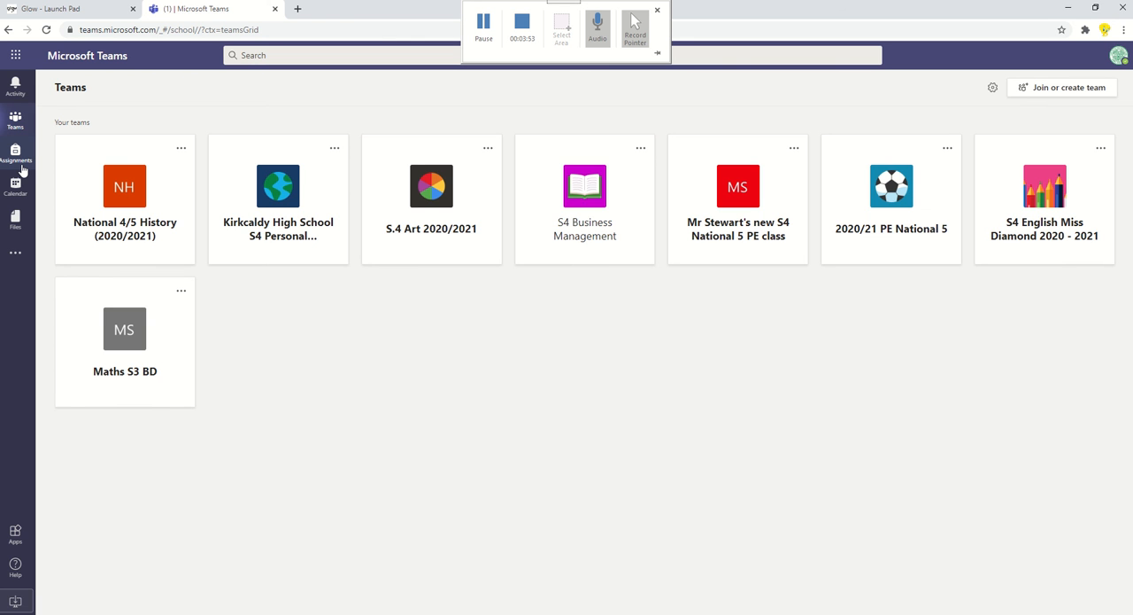
# View S4 Business Management in the Assignments app, then show recent files such as Simple Percentage Test.docx.
pyautogui.click(14, 156)
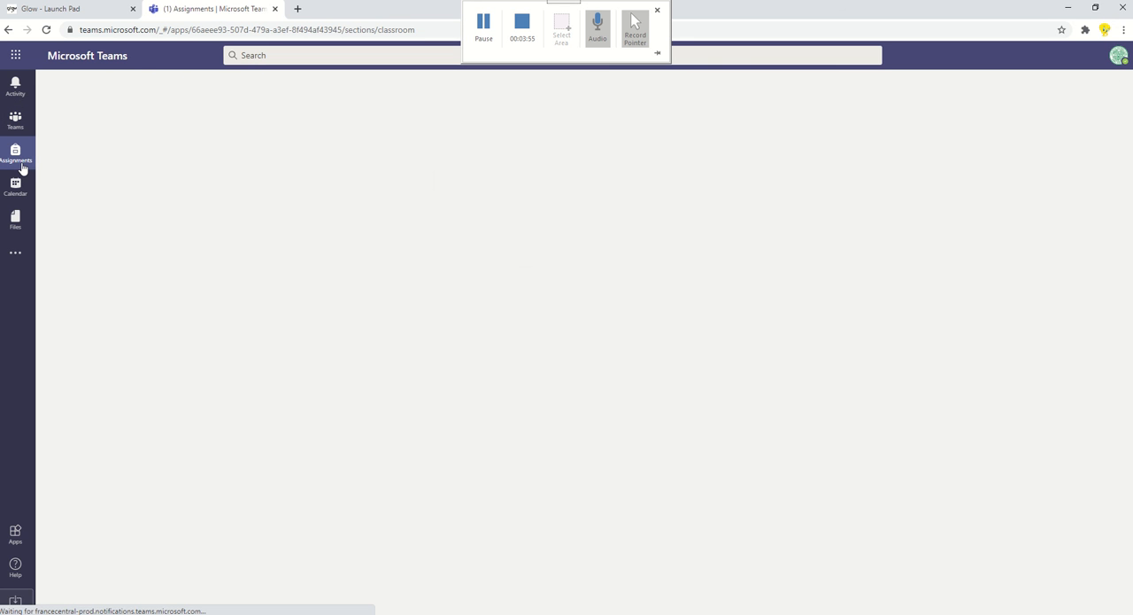
pyautogui.click(15, 156)
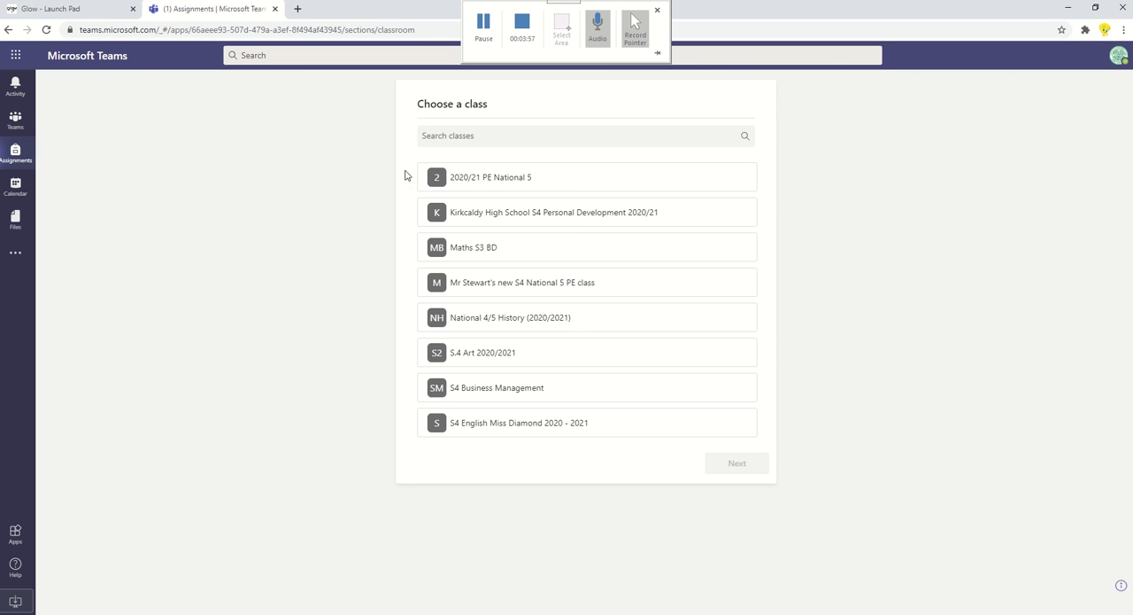
pyautogui.moveTo(510, 459)
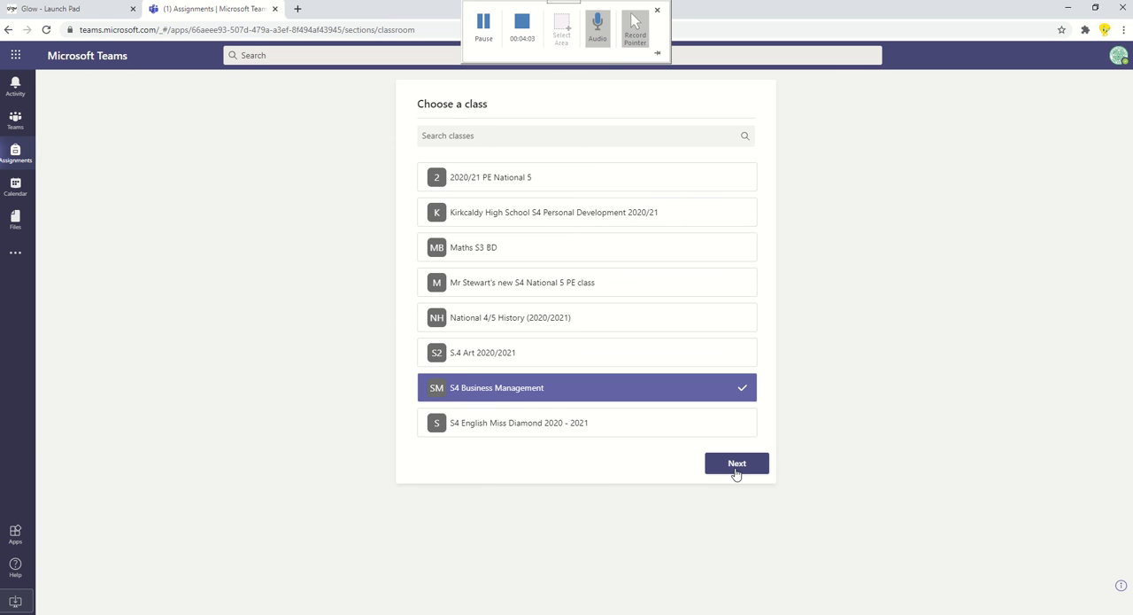
pyautogui.click(736, 462)
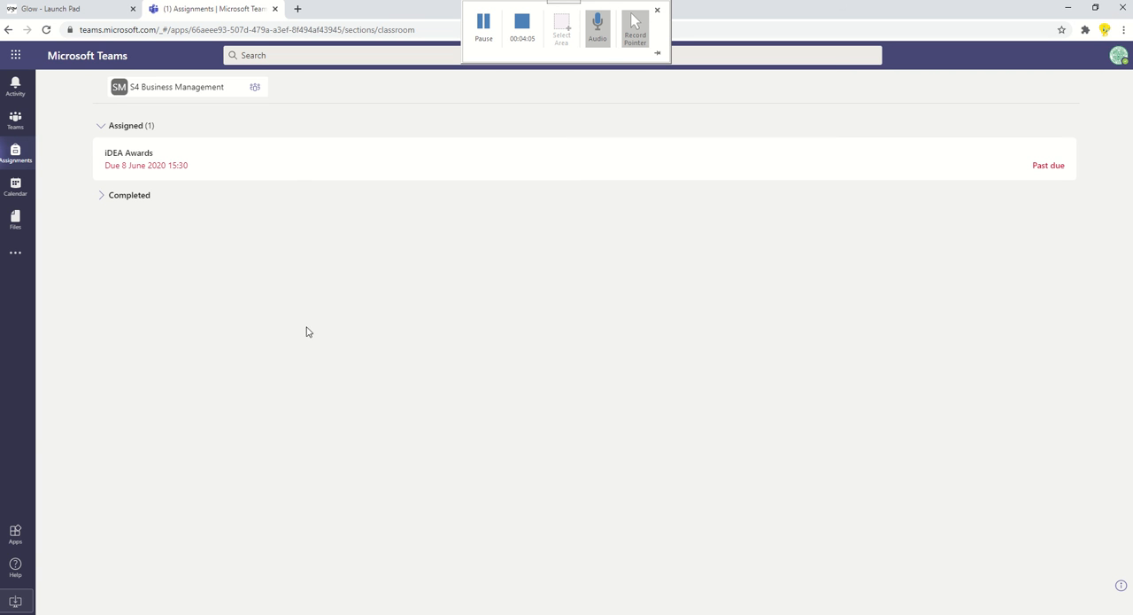
pyautogui.moveTo(248, 287)
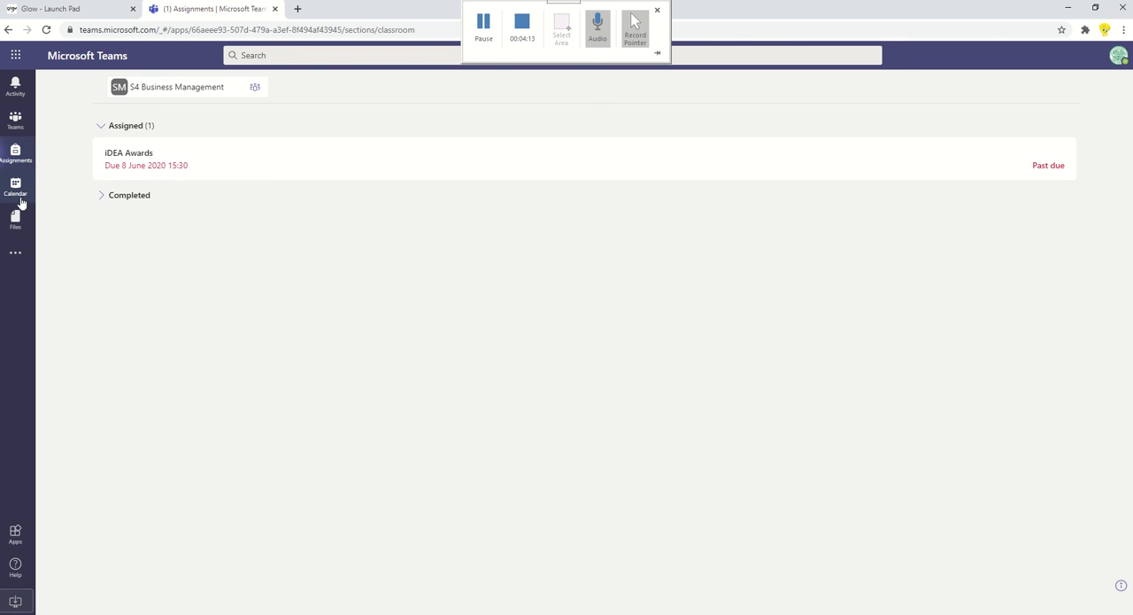
pyautogui.moveTo(25, 197)
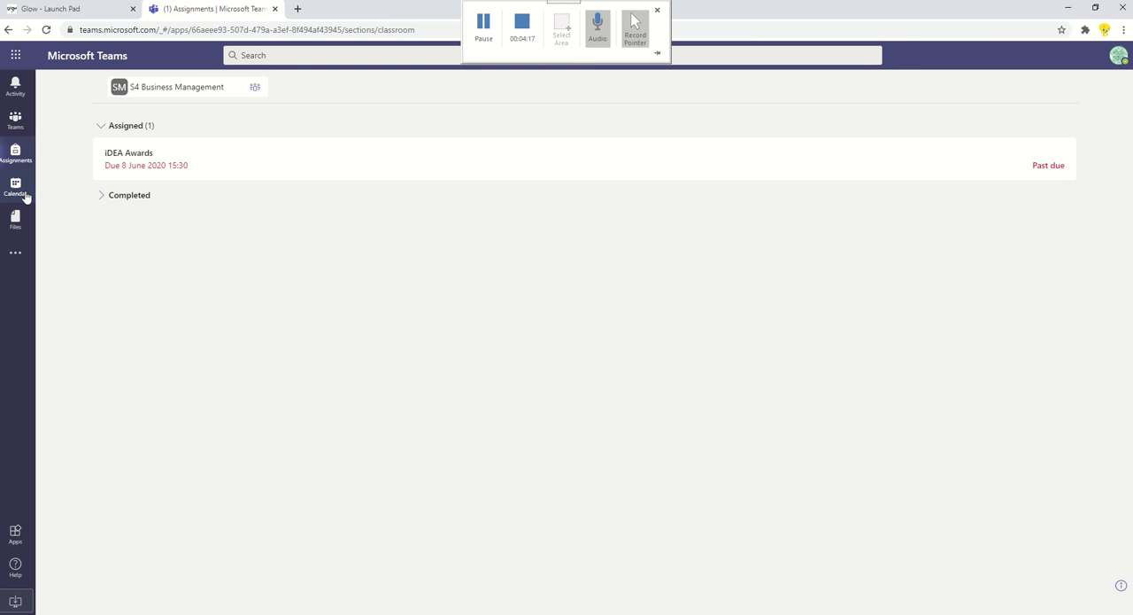
pyautogui.moveTo(14, 221)
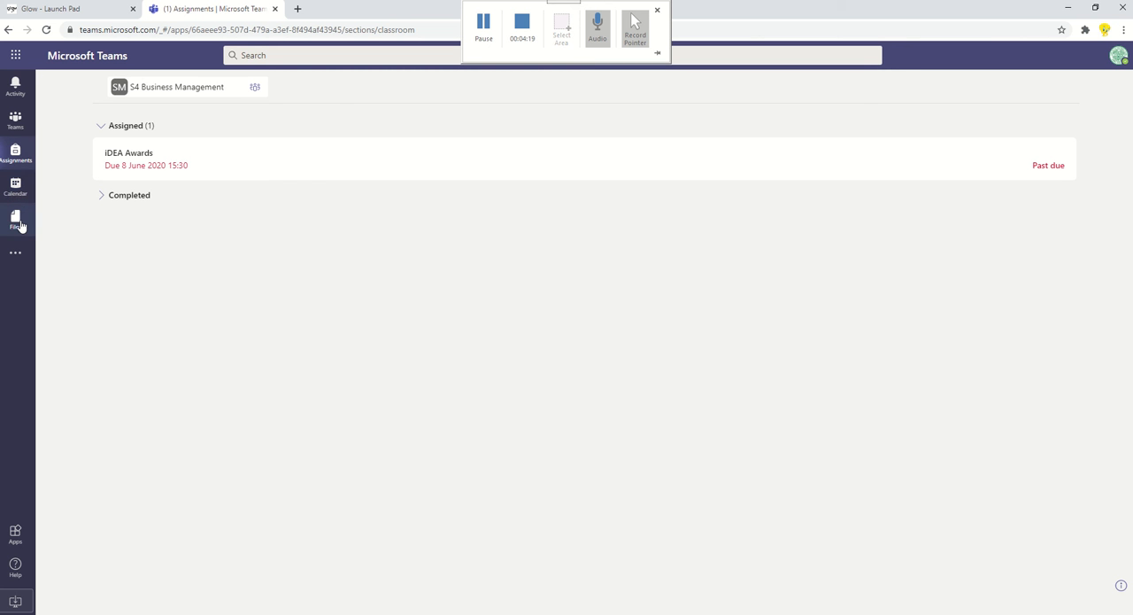
pyautogui.click(14, 220)
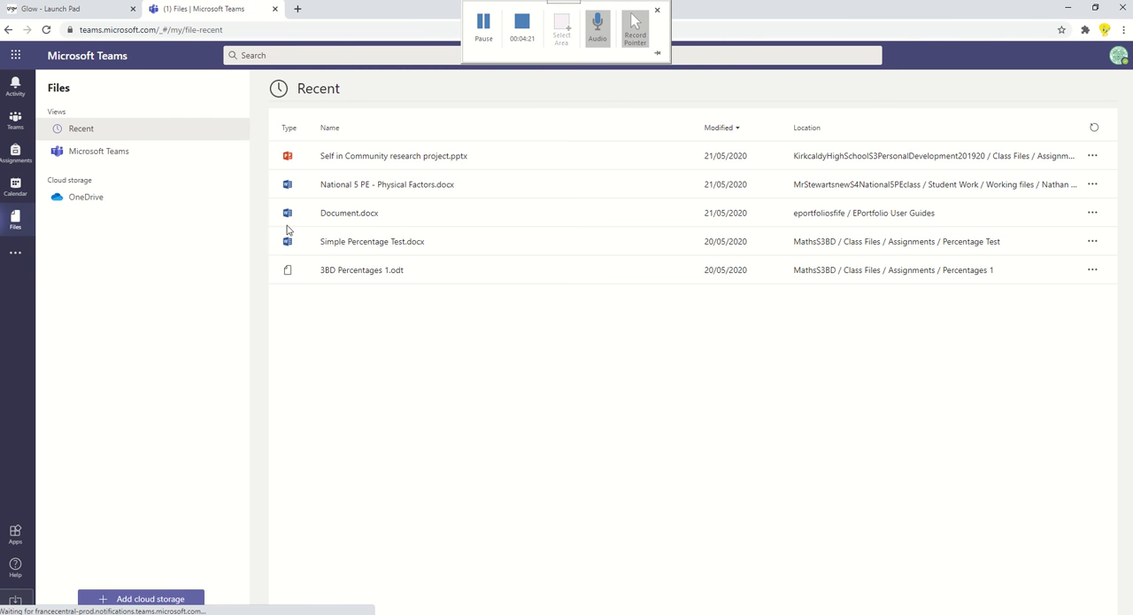